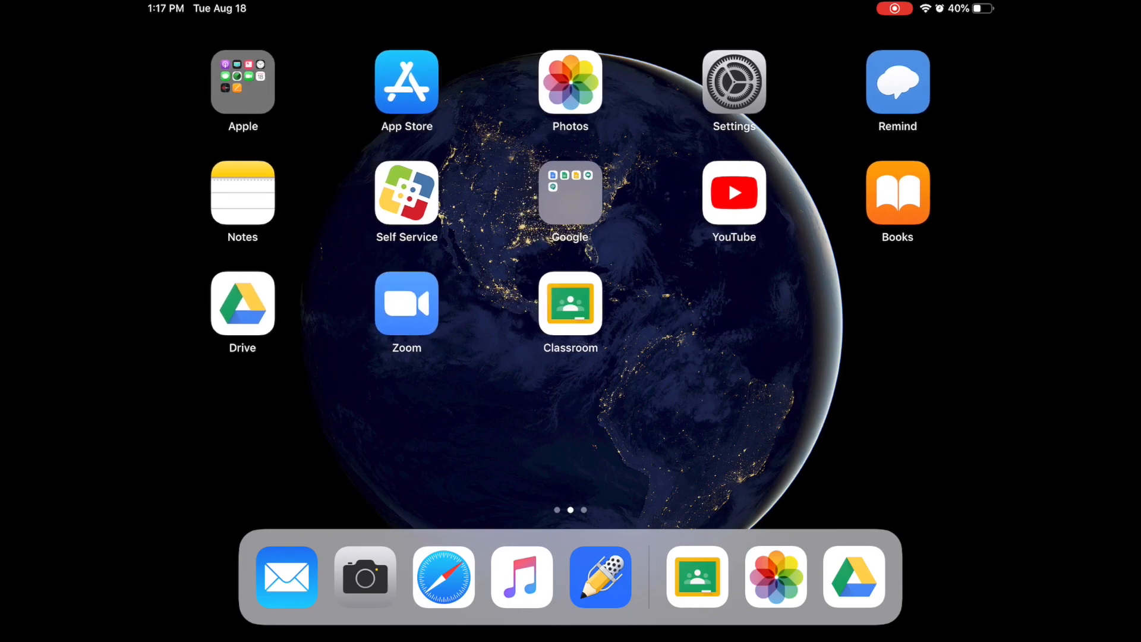
Launch Zoom from the Home Screen to reach its Start a Meeting welcome page
{"action": "left_click", "coordinate": [407, 303]}
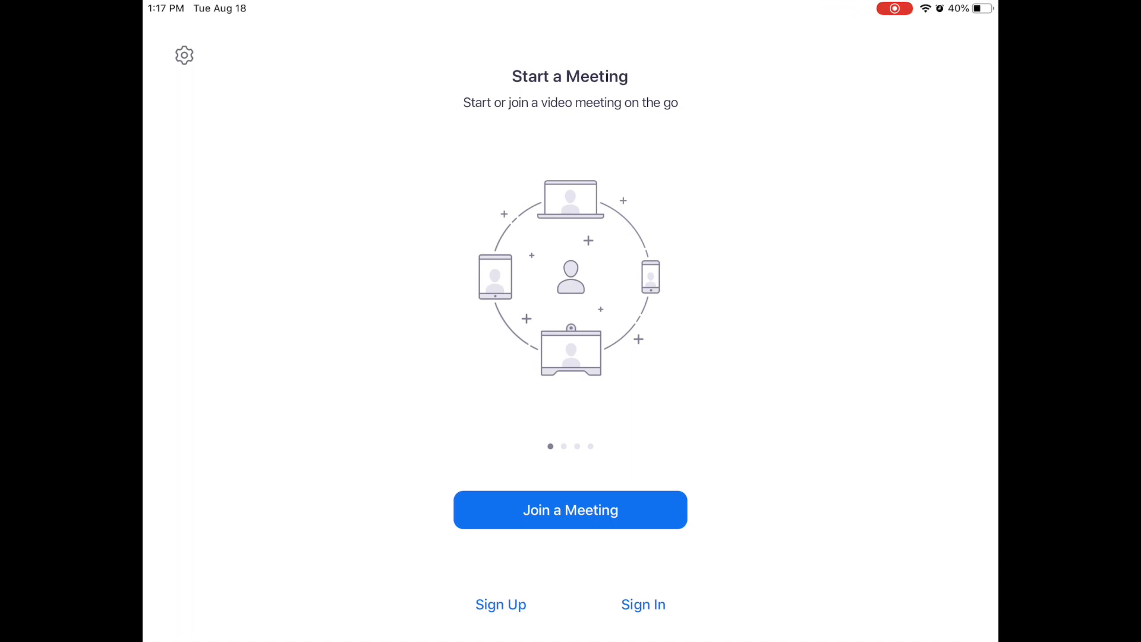
Sign in to Zoom with the school Google account and reach the home screen
{"action": "left_click", "coordinate": [643, 603]}
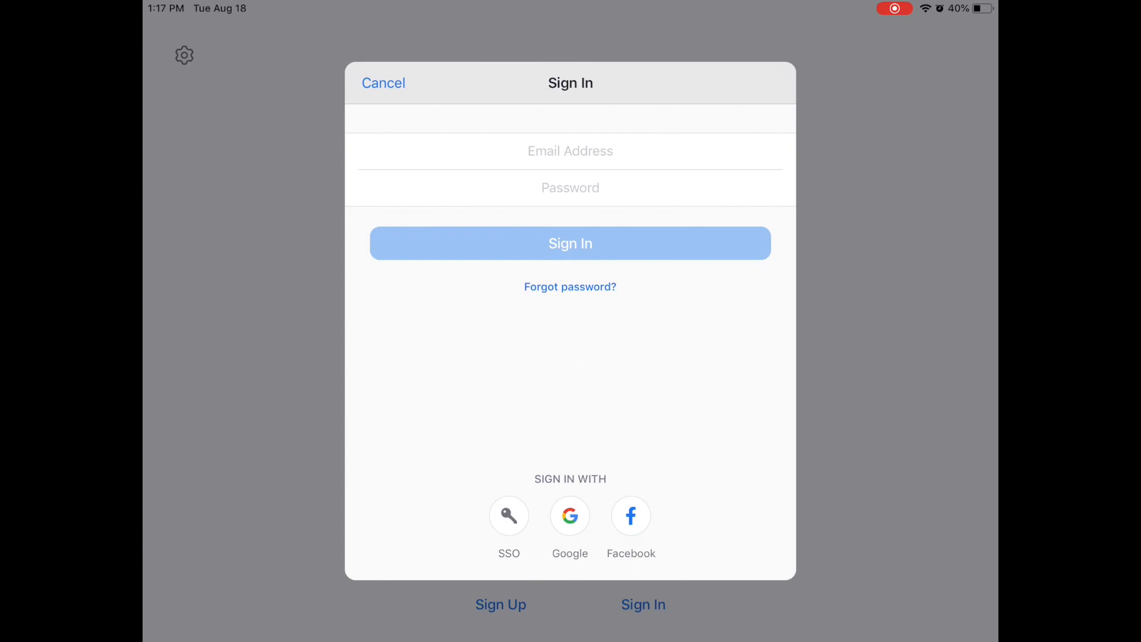
{"action": "left_click", "coordinate": [569, 515]}
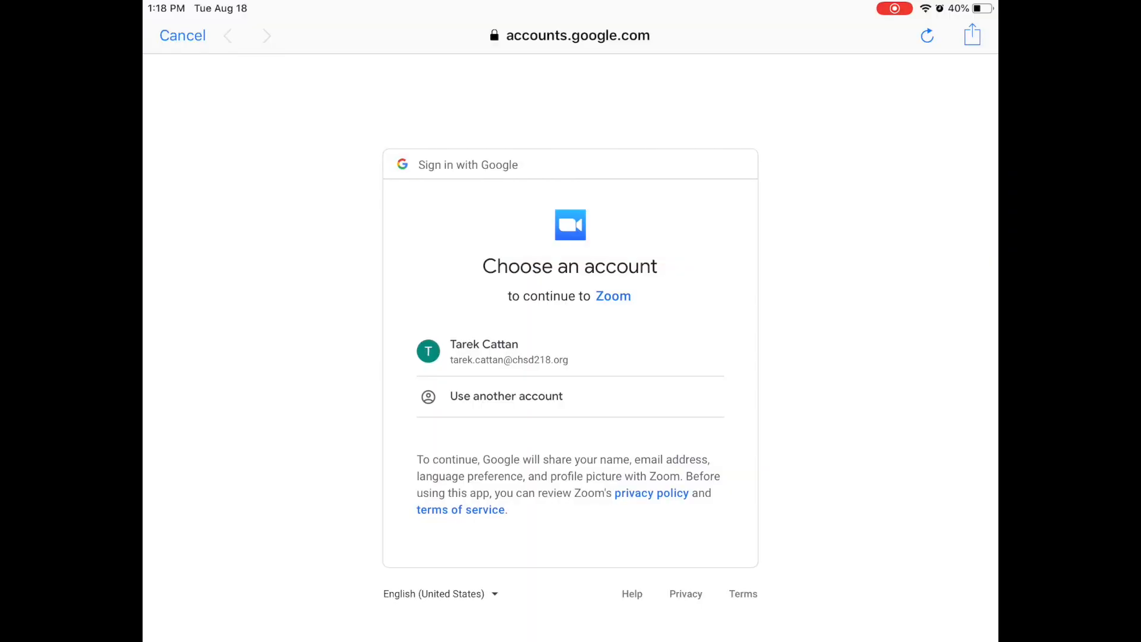
{"action": "left_click", "coordinate": [510, 352]}
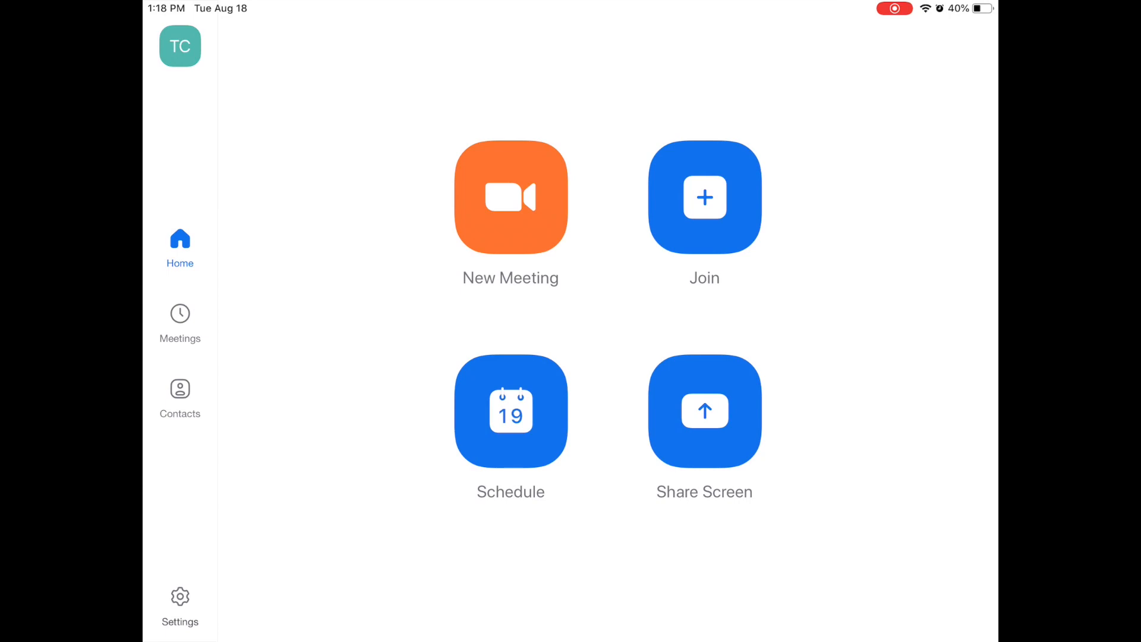
Reach My Profile through Settings, showing photo, account and display name
{"action": "left_click", "coordinate": [179, 601]}
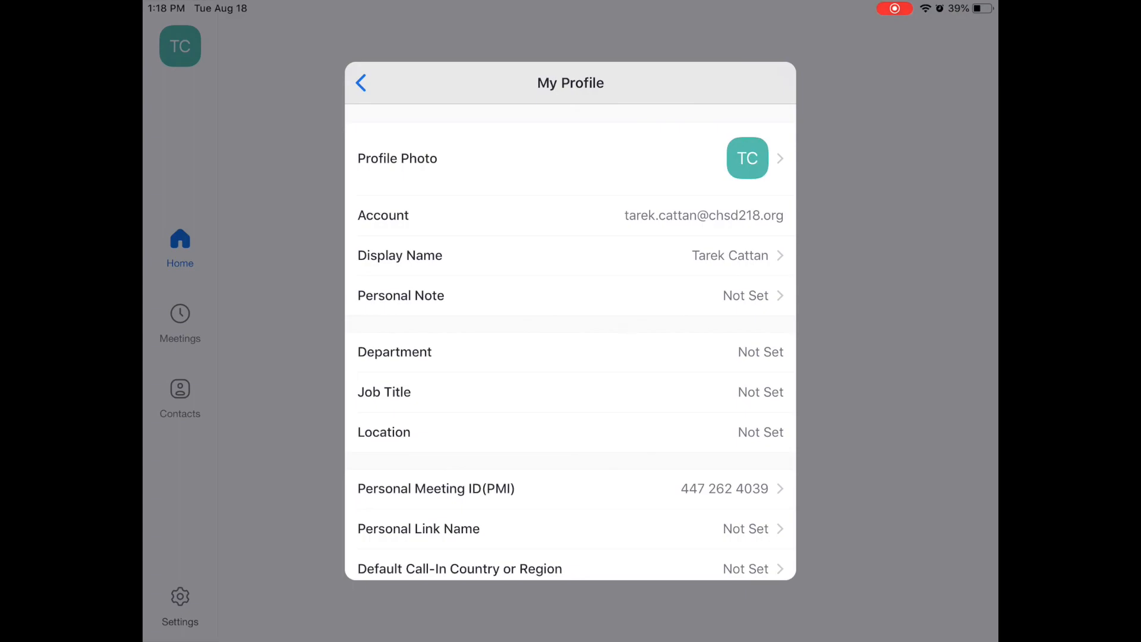
{"action": "left_click", "coordinate": [569, 255]}
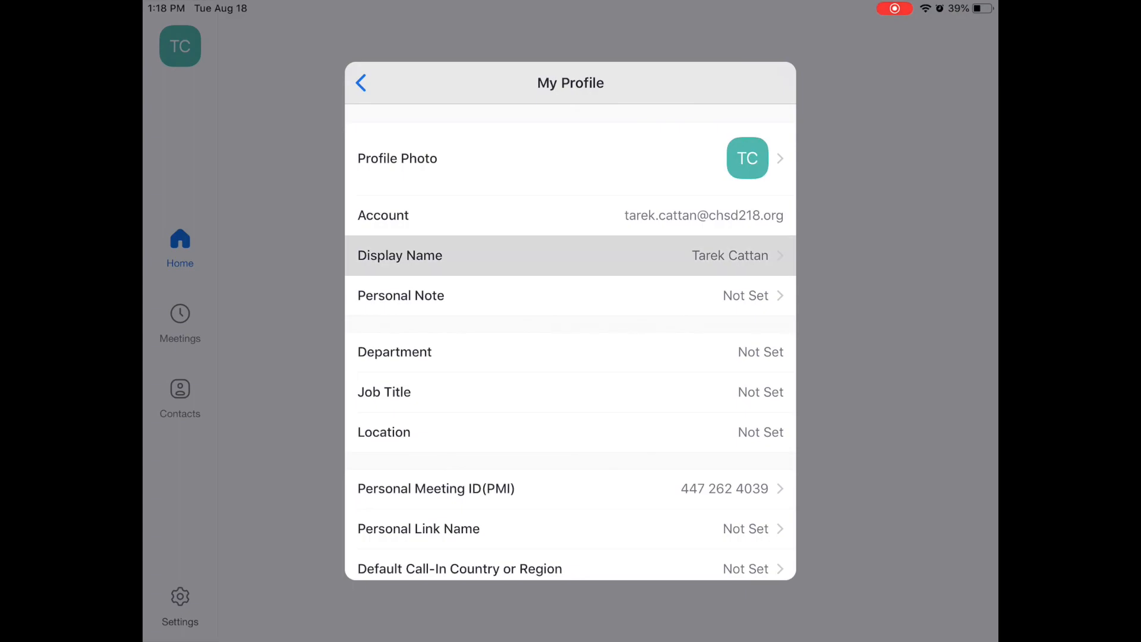
Check the first and last name in the Display Name editor and save it
{"action": "left_click", "coordinate": [569, 256]}
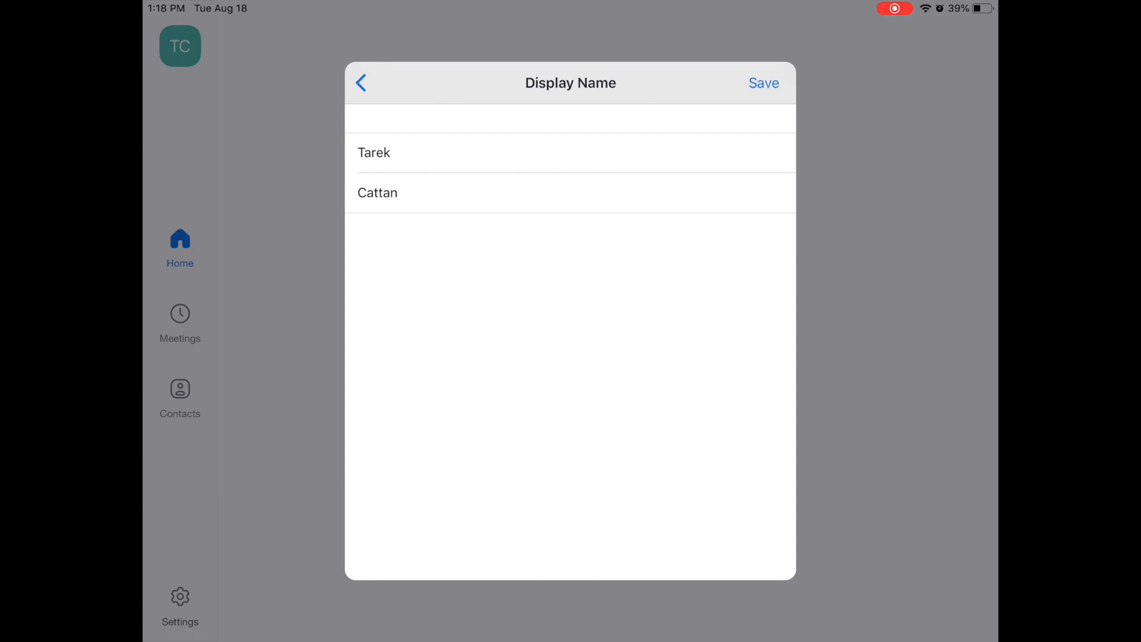
{"action": "left_click", "coordinate": [373, 152]}
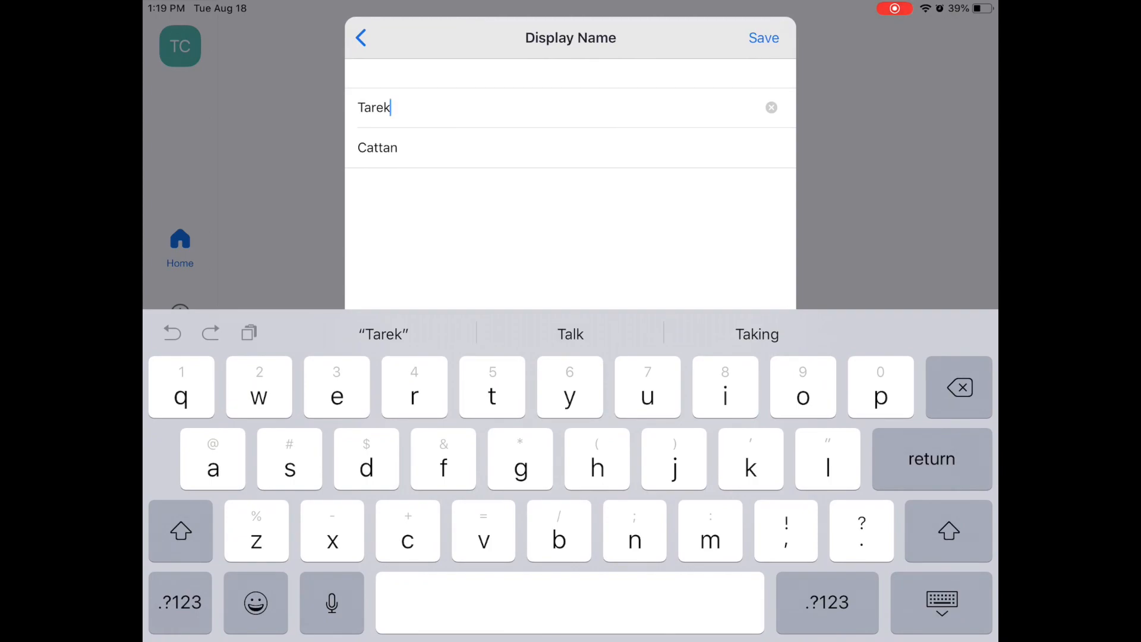
{"action": "left_click", "coordinate": [377, 147]}
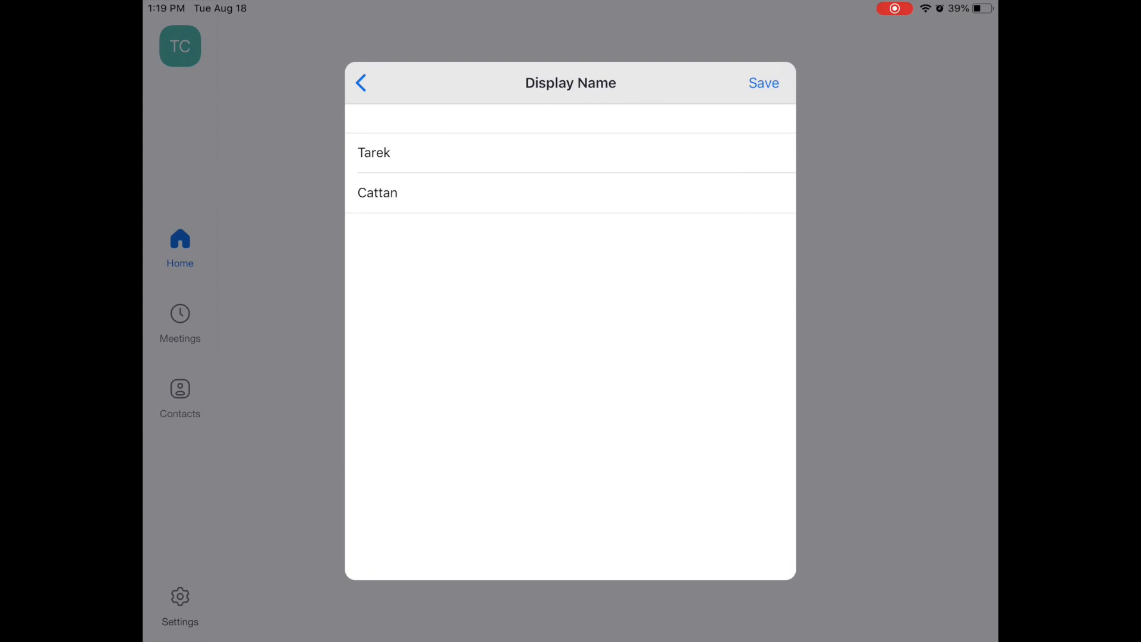
{"action": "left_click", "coordinate": [762, 83]}
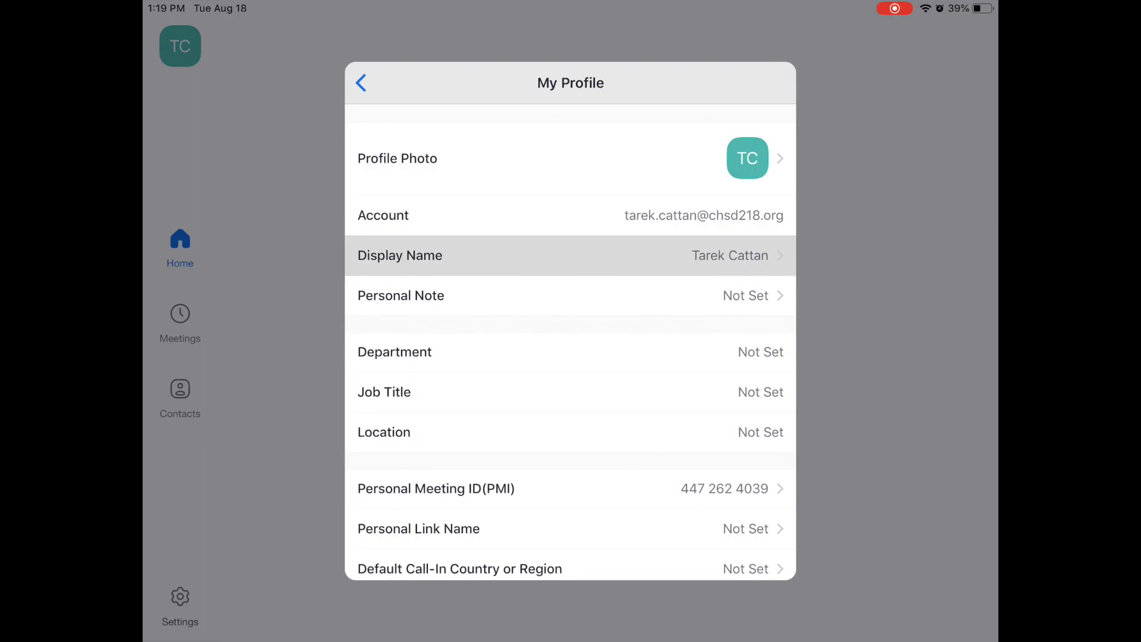
Back out of My Profile and close Settings, returning to the Zoom home screen
{"action": "left_click", "coordinate": [362, 82]}
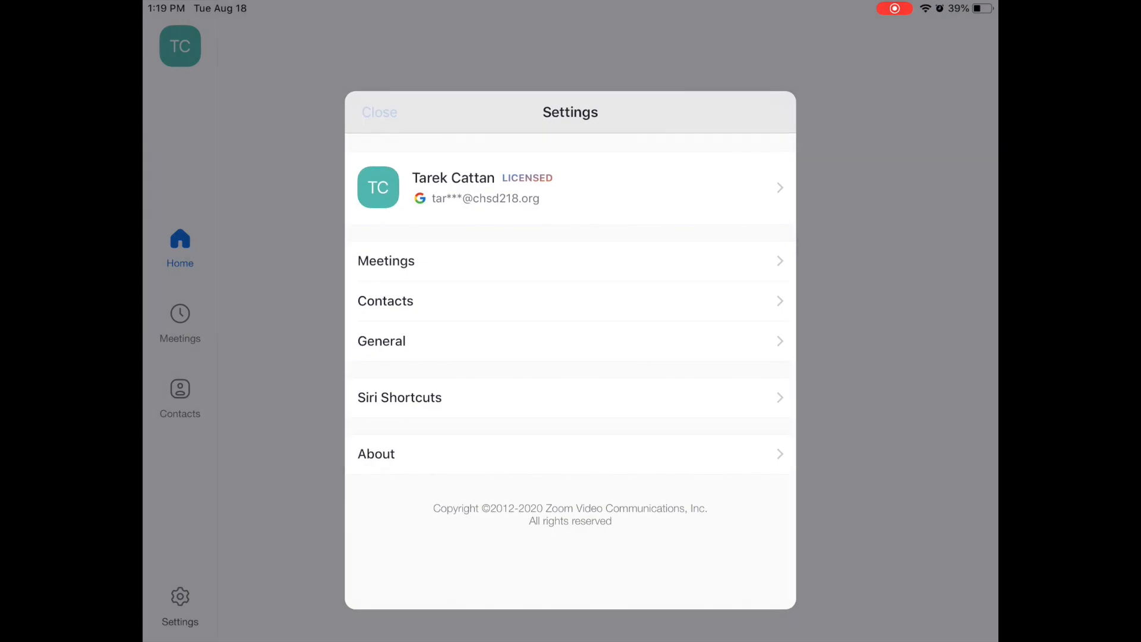
{"action": "left_click", "coordinate": [379, 112]}
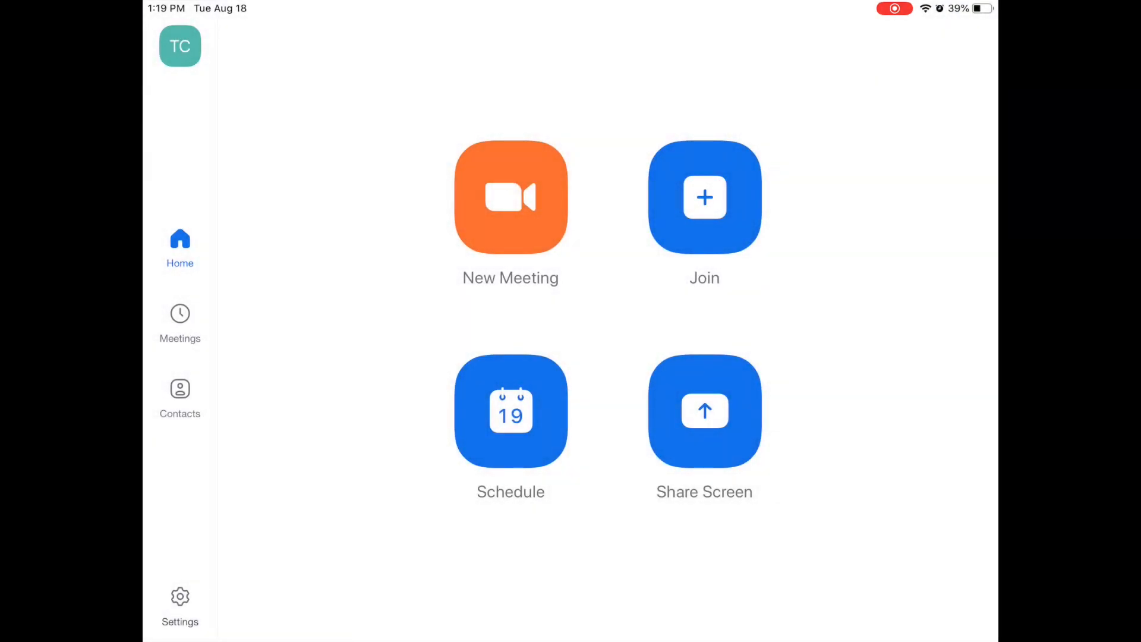